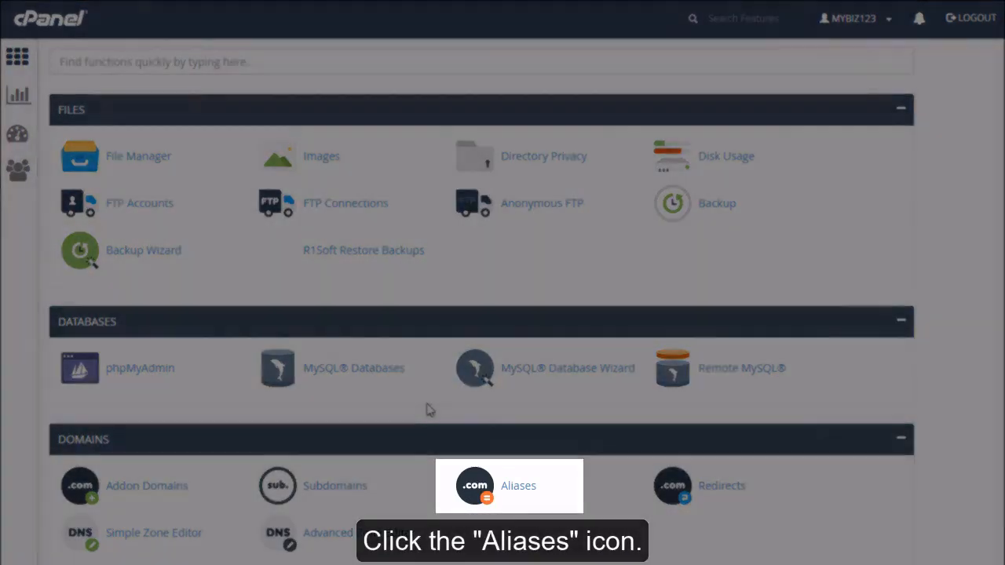
# Step: Add mybiz123.info as a domain alias and go back to the aliases list
pyautogui.click(509, 486)
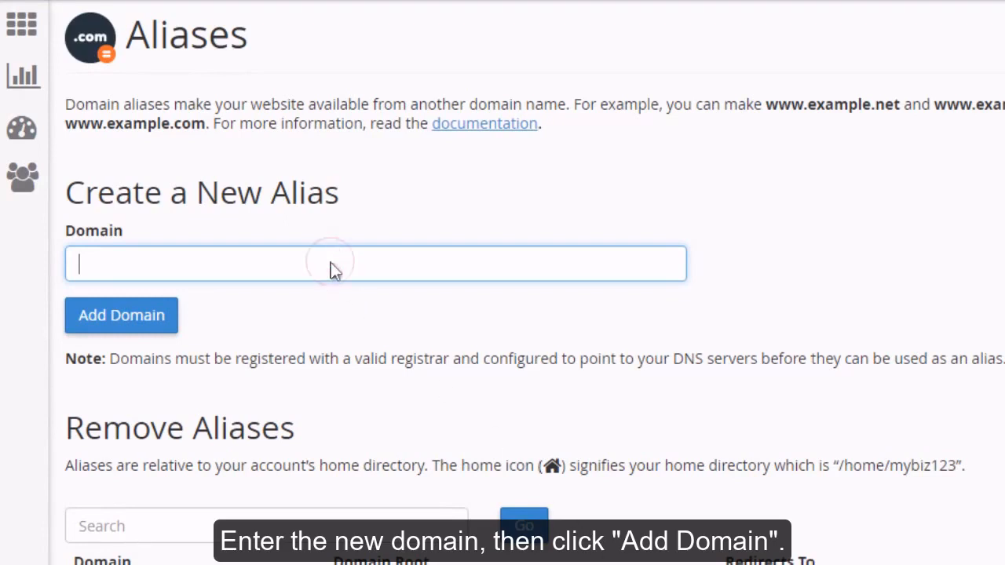
pyautogui.write('mybiz123.info')
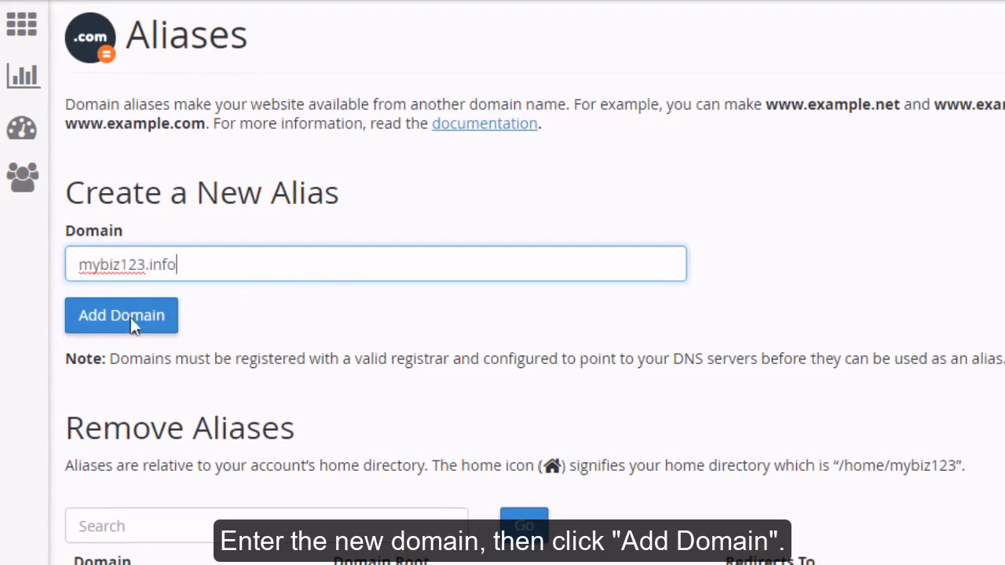
pyautogui.click(121, 315)
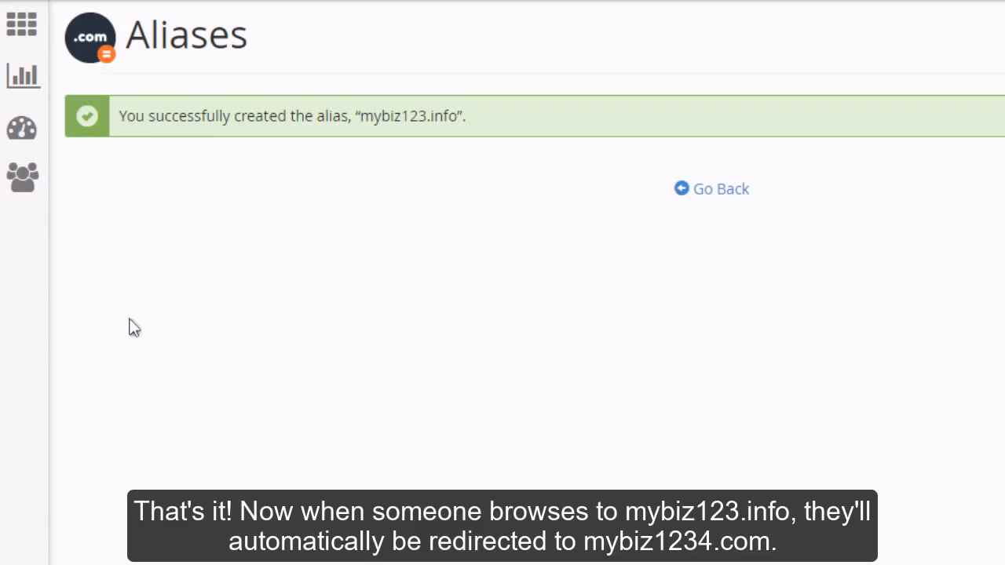
pyautogui.moveTo(706, 202)
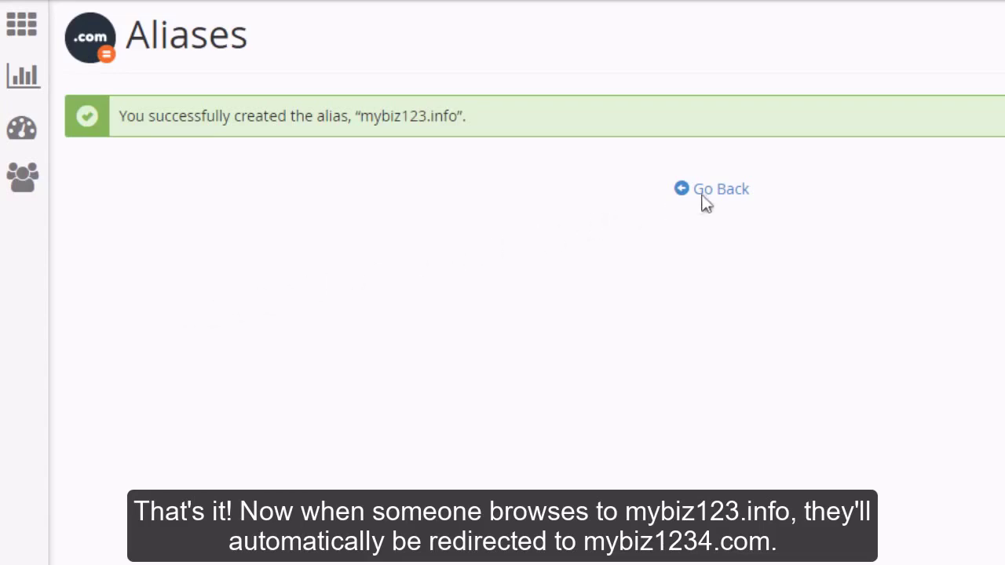
pyautogui.click(720, 189)
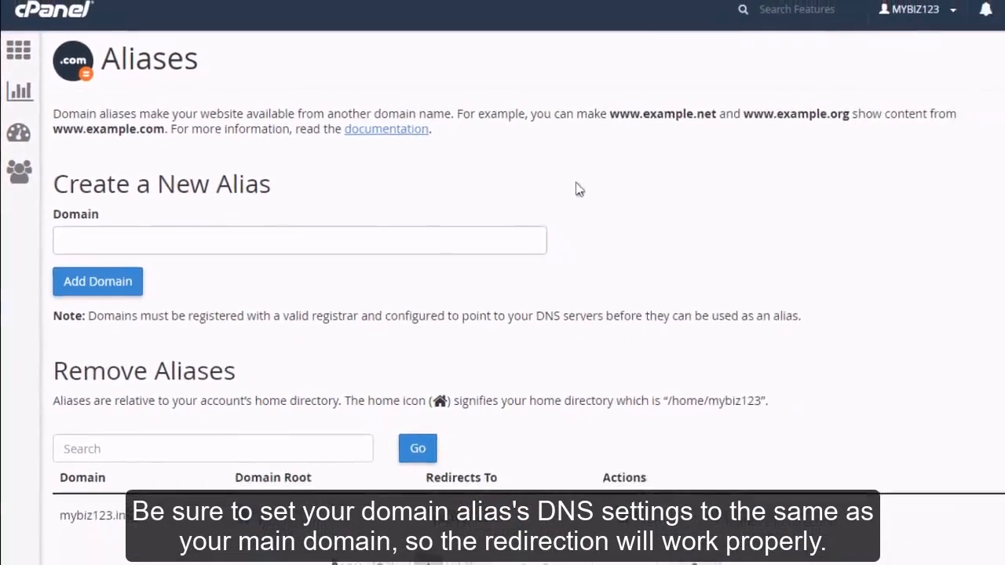